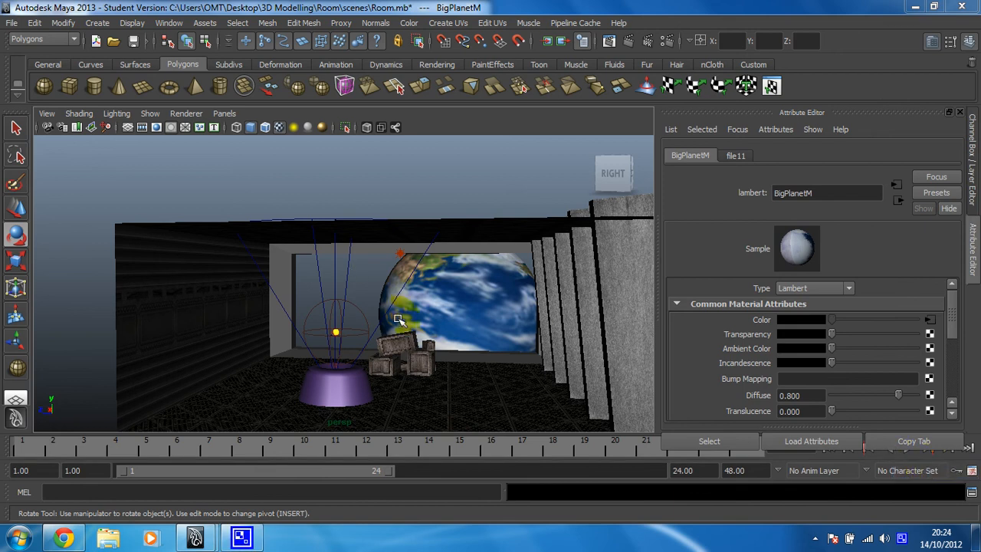
pyautogui.moveTo(463, 279)
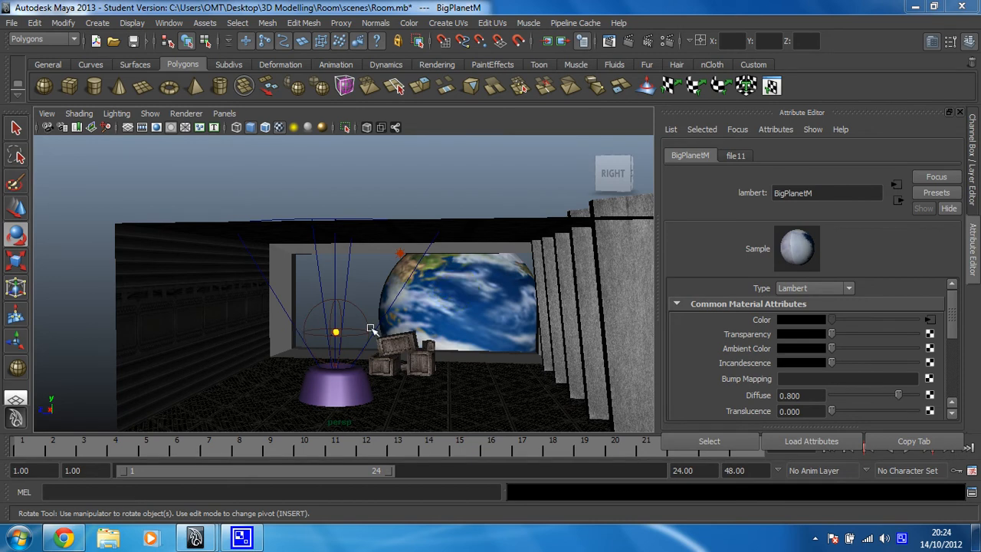
# Orbit the perspective view to see the Earth planet and room from outside
pyautogui.moveTo(371, 332); pyautogui.dragTo(389, 323)
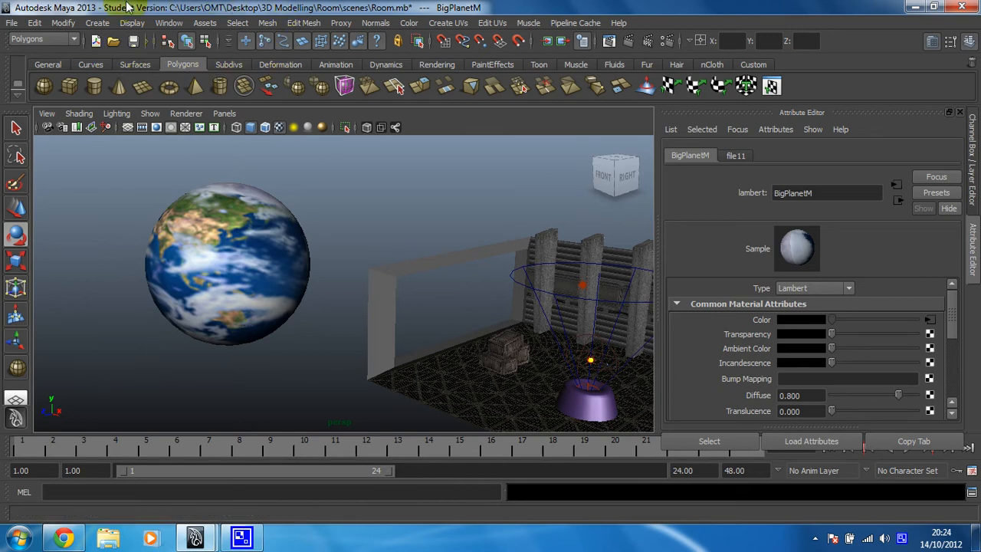
# Create a new spot light (spotLight2) via Create > Lights > Spot Light
pyautogui.click(96, 23)
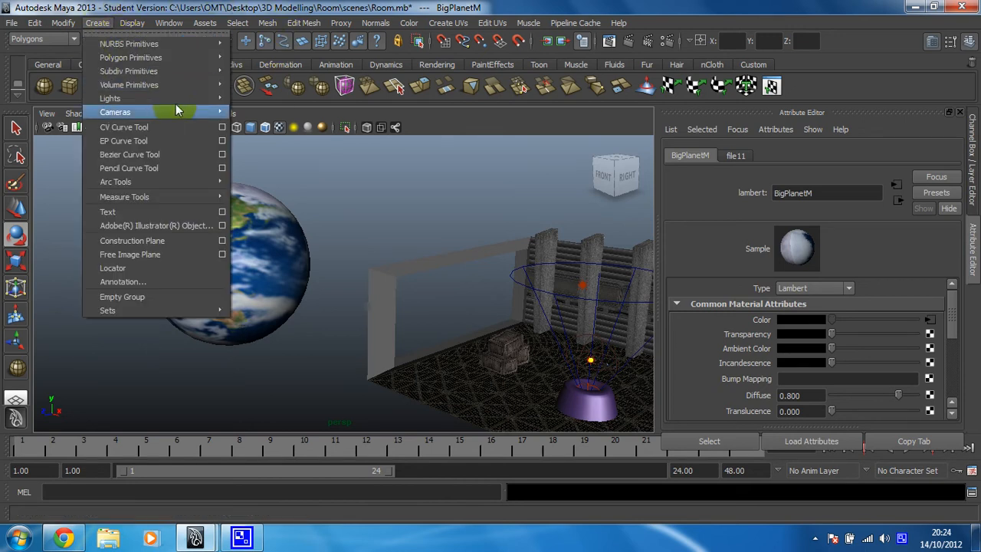
pyautogui.moveTo(110, 98)
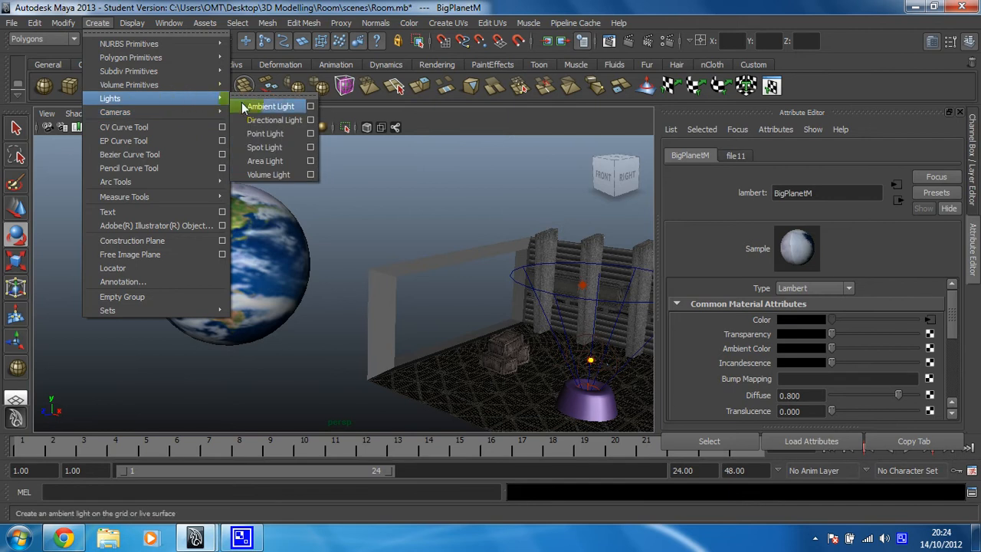
pyautogui.moveTo(264, 148)
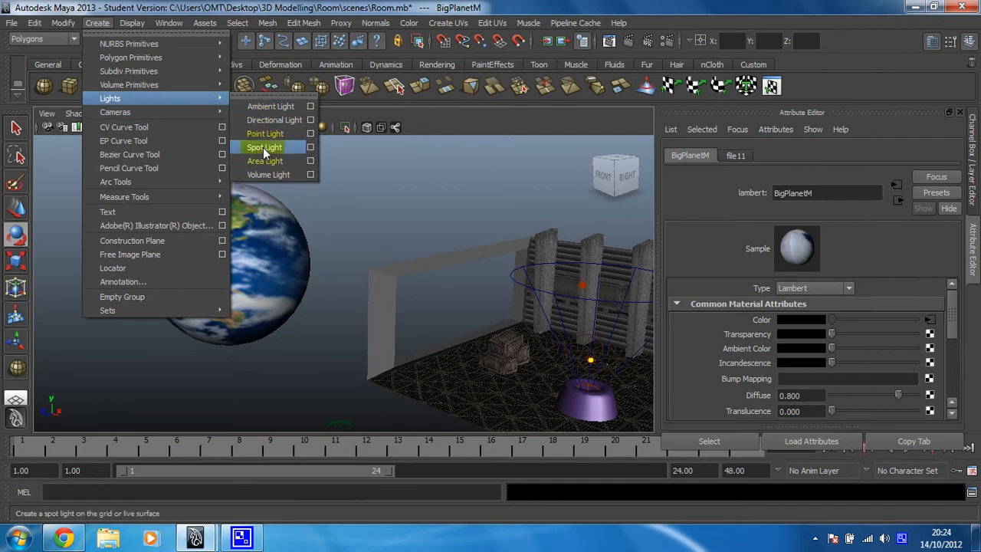
pyautogui.click(264, 147)
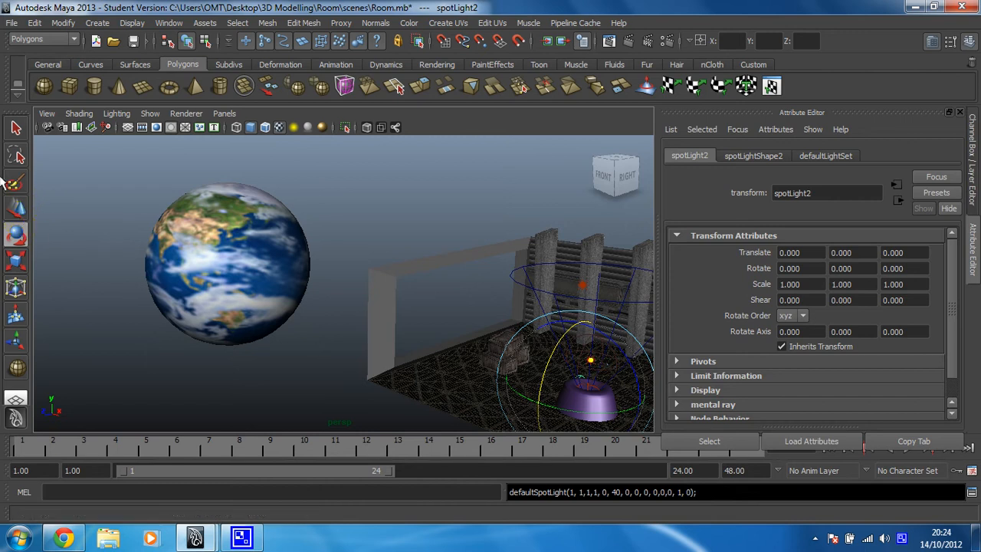
# Move spotLight2 out beside the Earth planet and rotate it slightly towards it
pyautogui.click(17, 181)
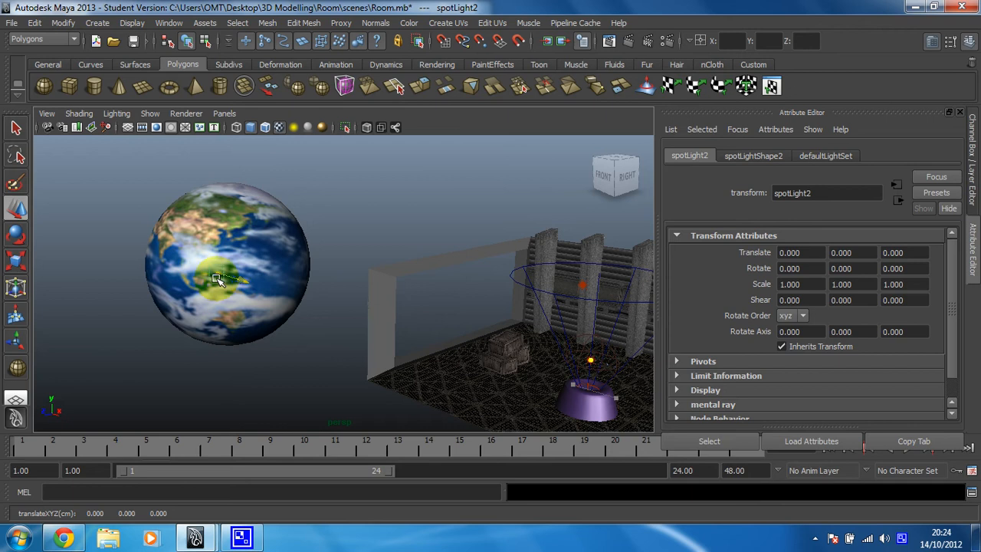
pyautogui.moveTo(218, 279); pyautogui.dragTo(151, 273)
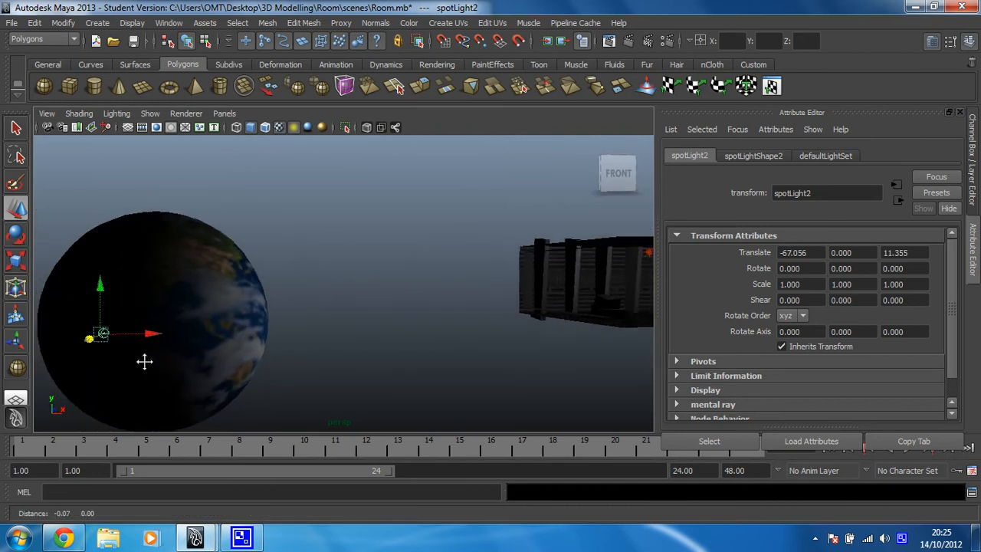
pyautogui.moveTo(100, 335); pyautogui.dragTo(222, 335)
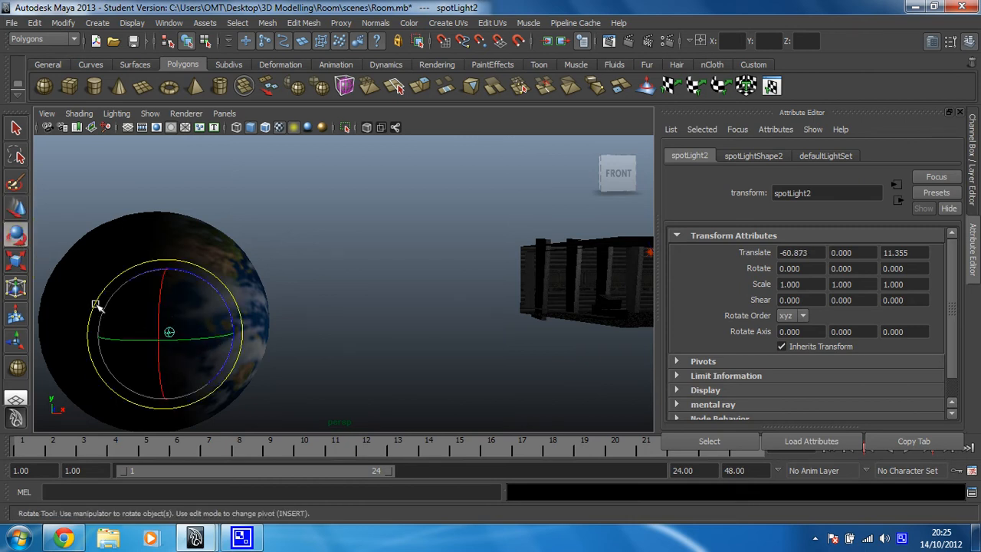
pyautogui.moveTo(95, 304); pyautogui.dragTo(181, 345)
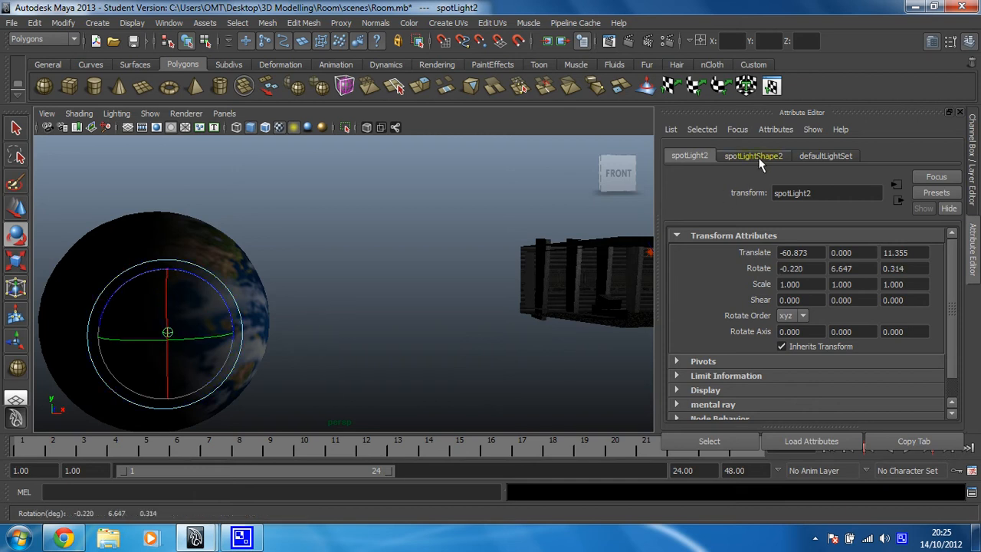
# Set spotLightShape2's Cone Angle to about 119.5 degrees in the Attribute Editor
pyautogui.click(753, 156)
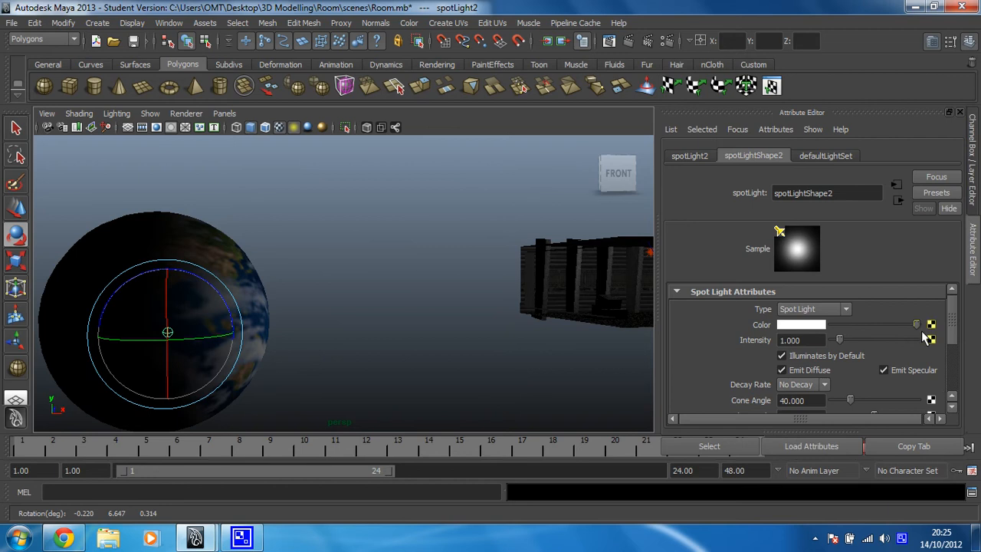
pyautogui.scroll(-3)
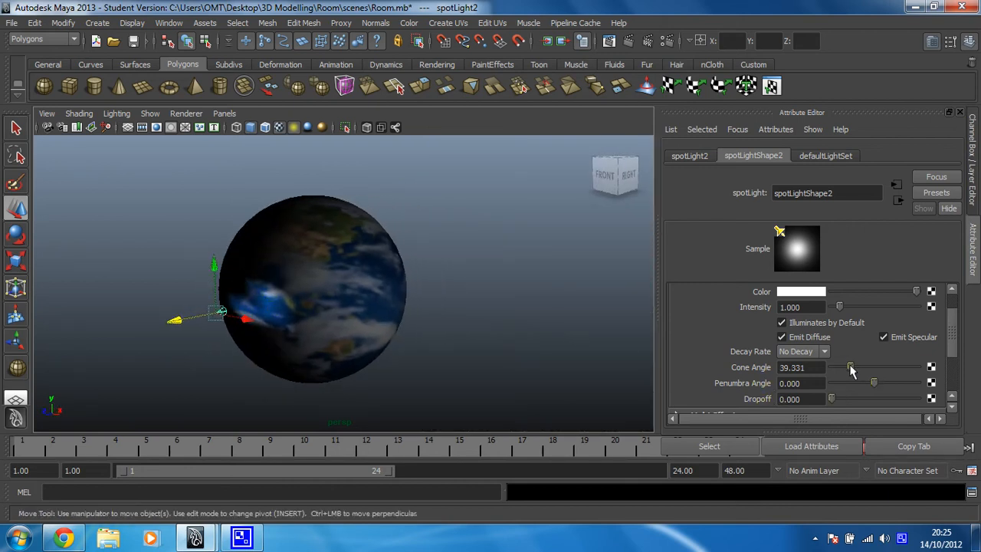
pyautogui.moveTo(851, 368); pyautogui.dragTo(877, 368)
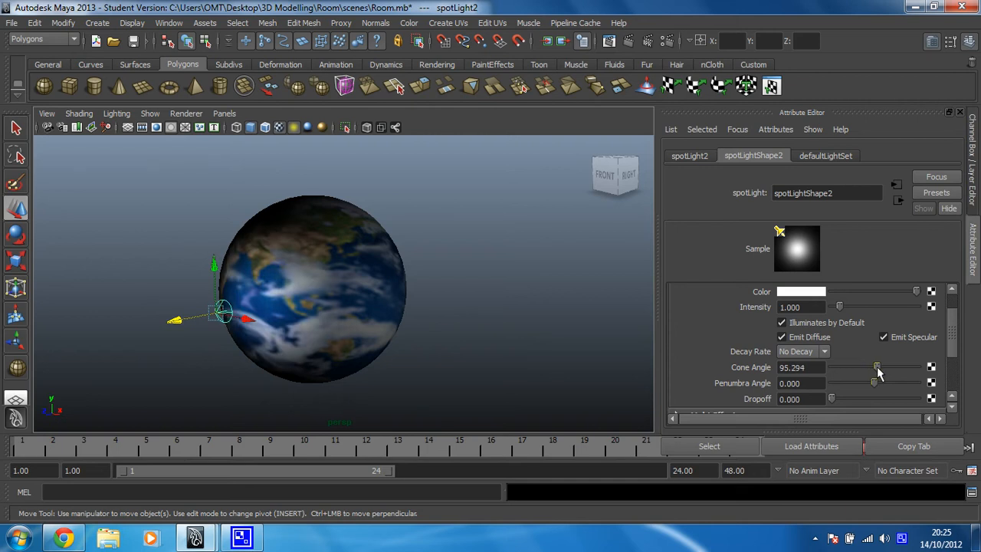
pyautogui.moveTo(877, 368); pyautogui.dragTo(888, 368)
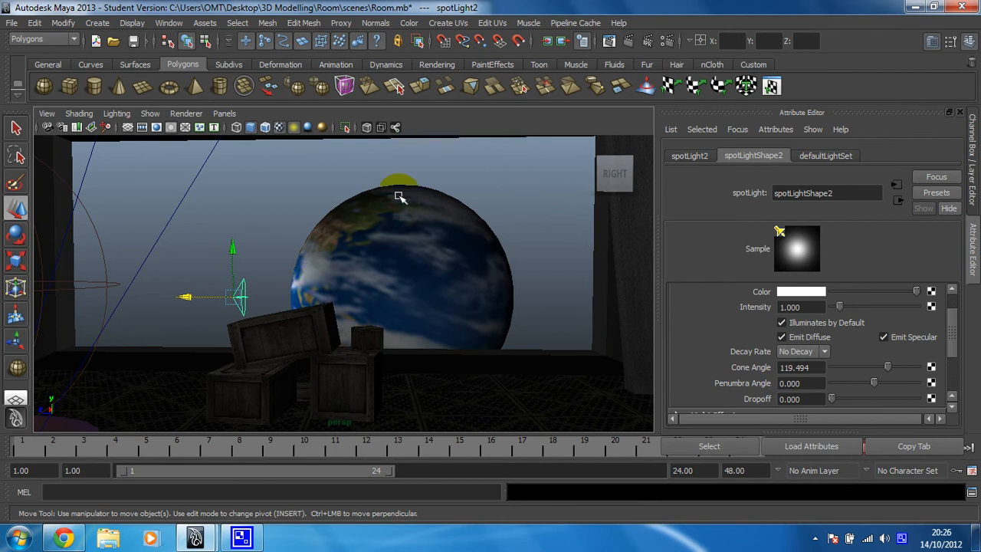
pyautogui.moveTo(364, 215)
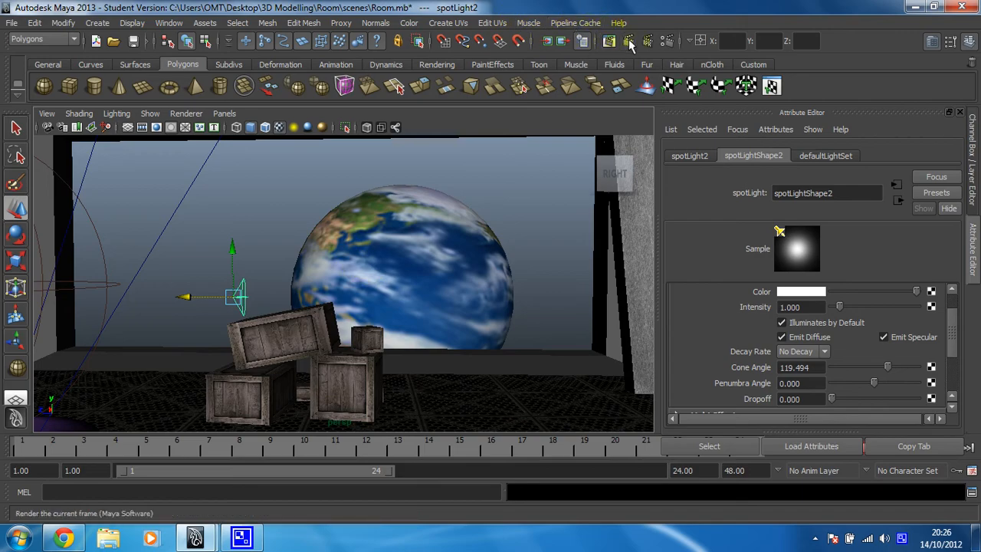
# Render the current frame with Maya Software, showing the Earth lit on one side
pyautogui.click(629, 41)
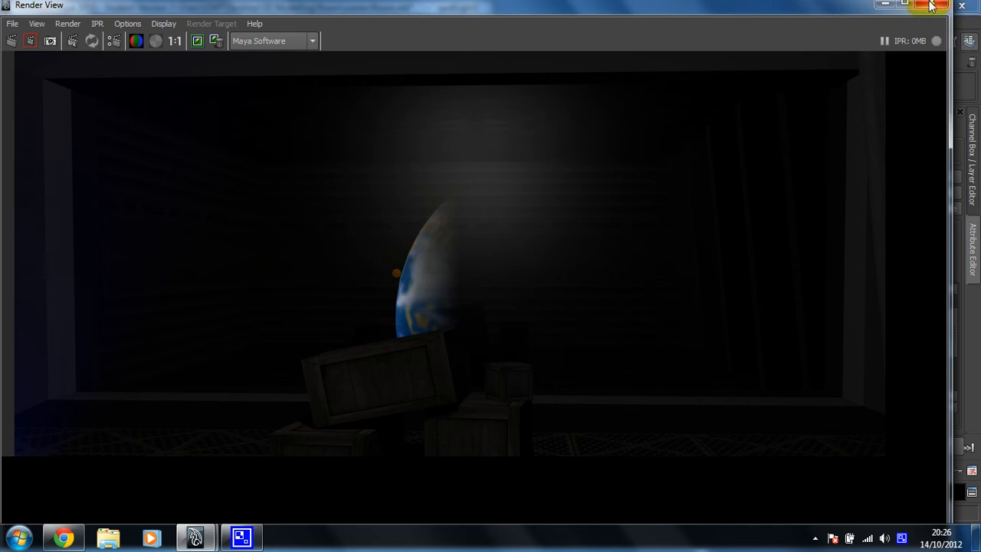
pyautogui.moveTo(947, 6)
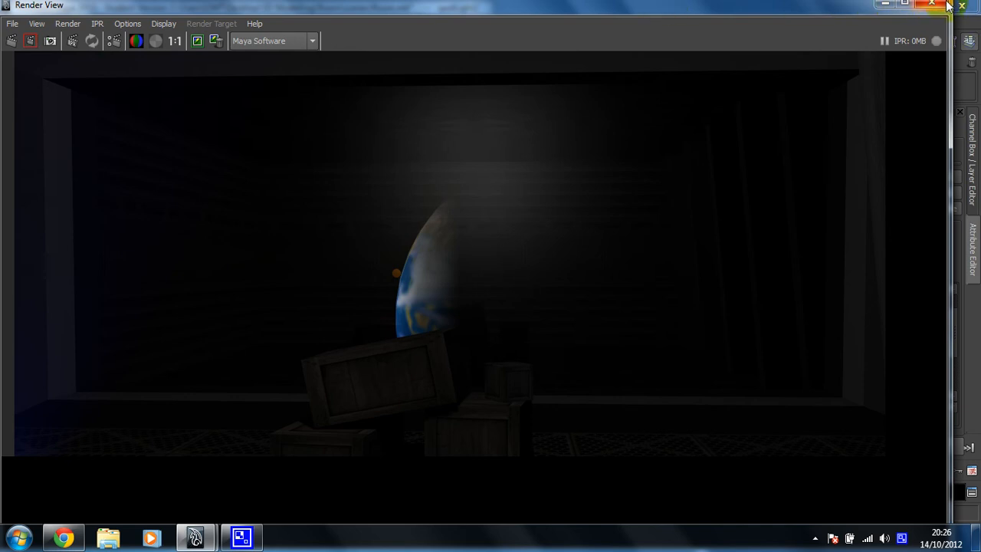